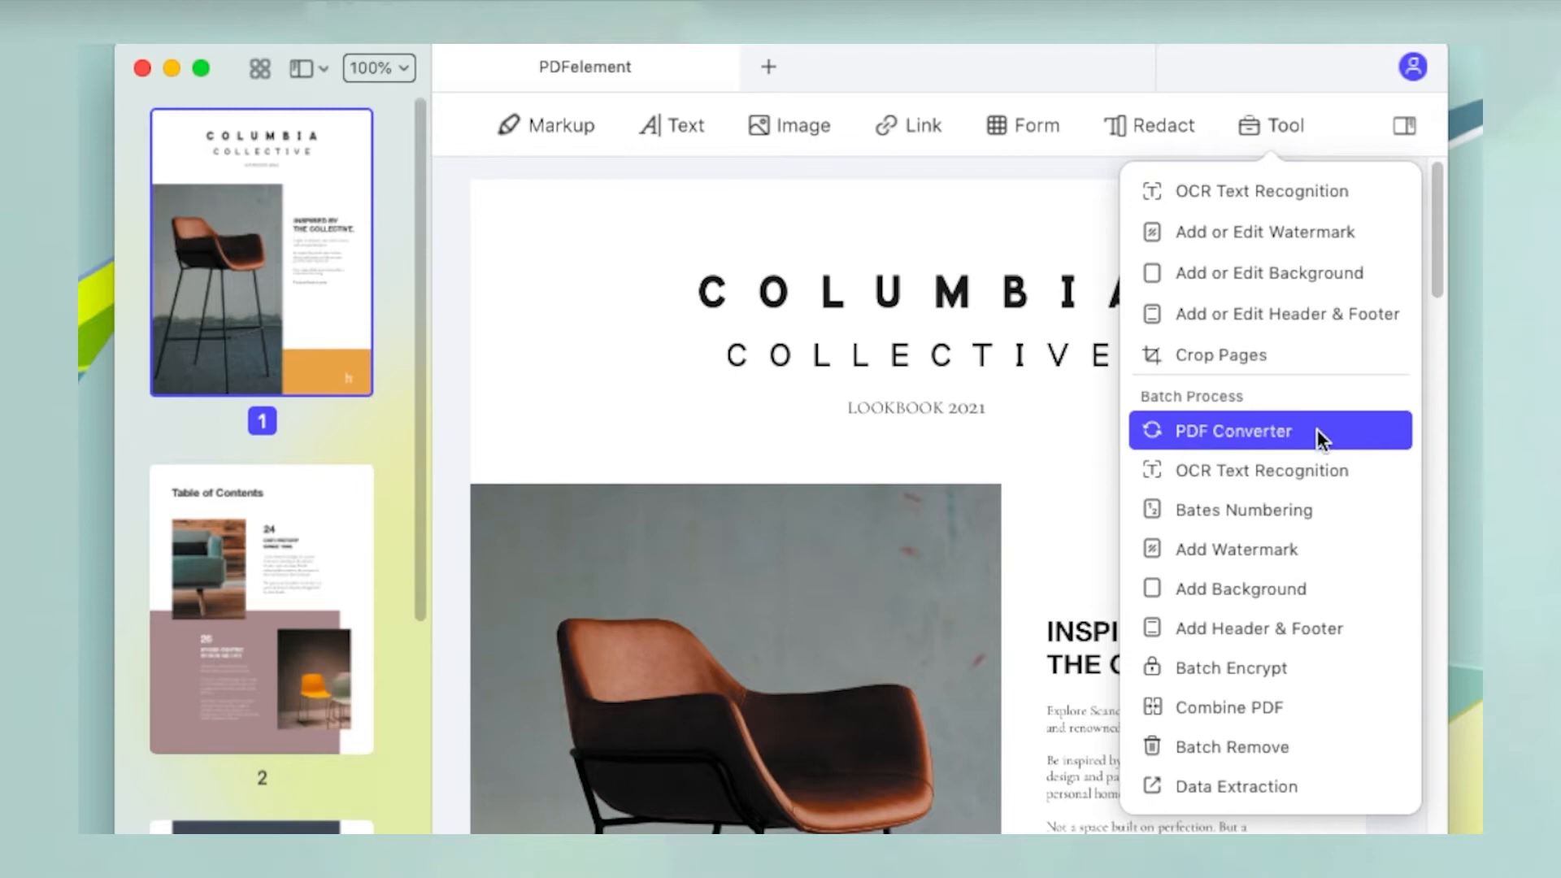
- Add PDFelement.pdf from the Desktop to the PDF Converter's file list via Add Files
left_click(1235, 429)
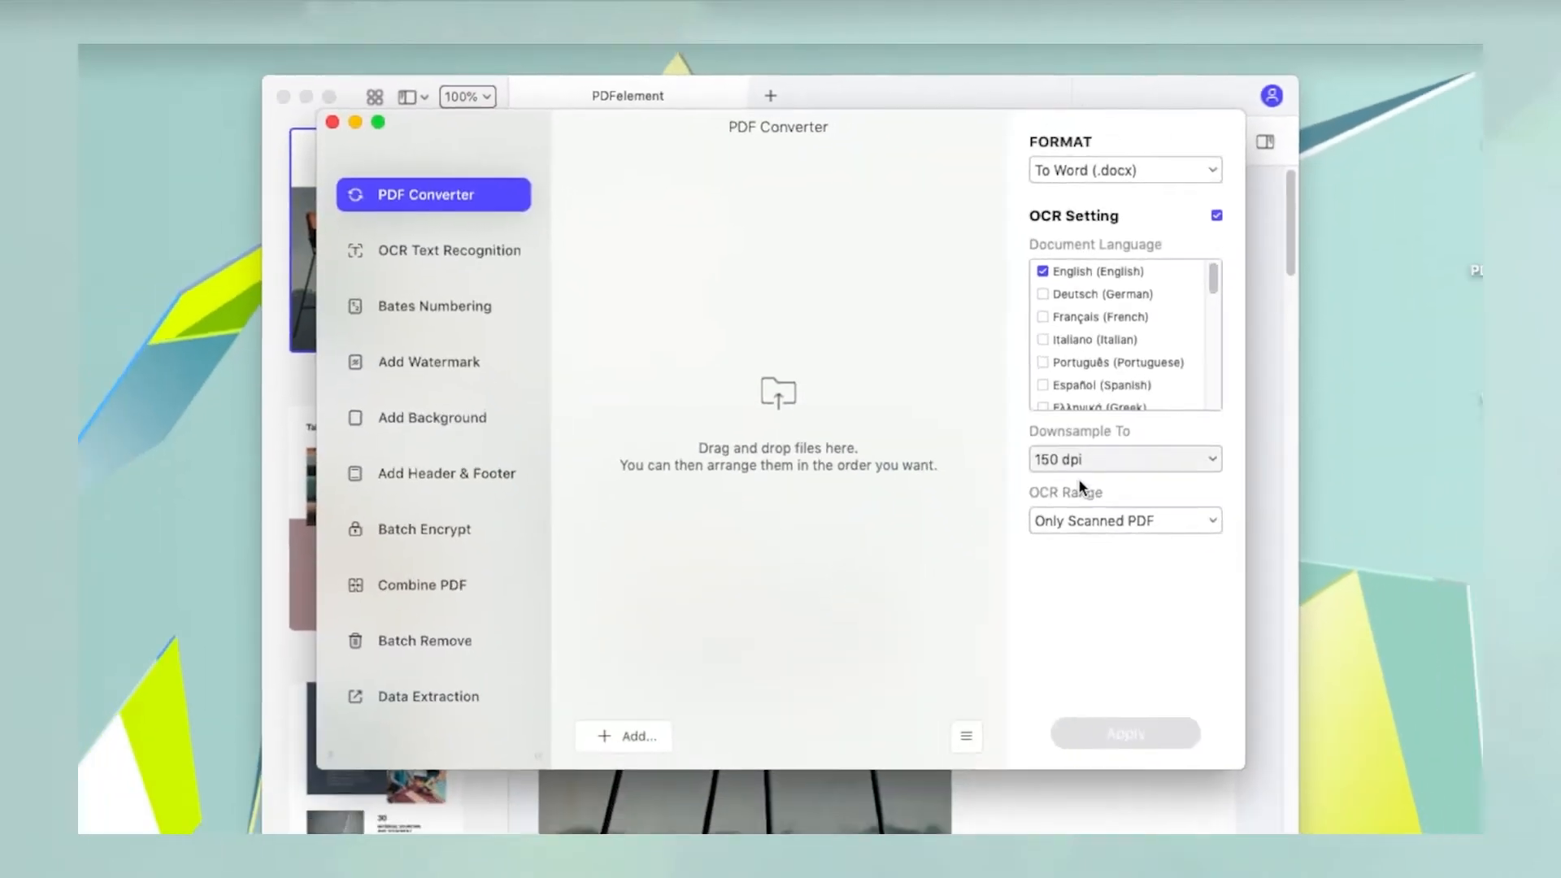
left_click(636, 735)
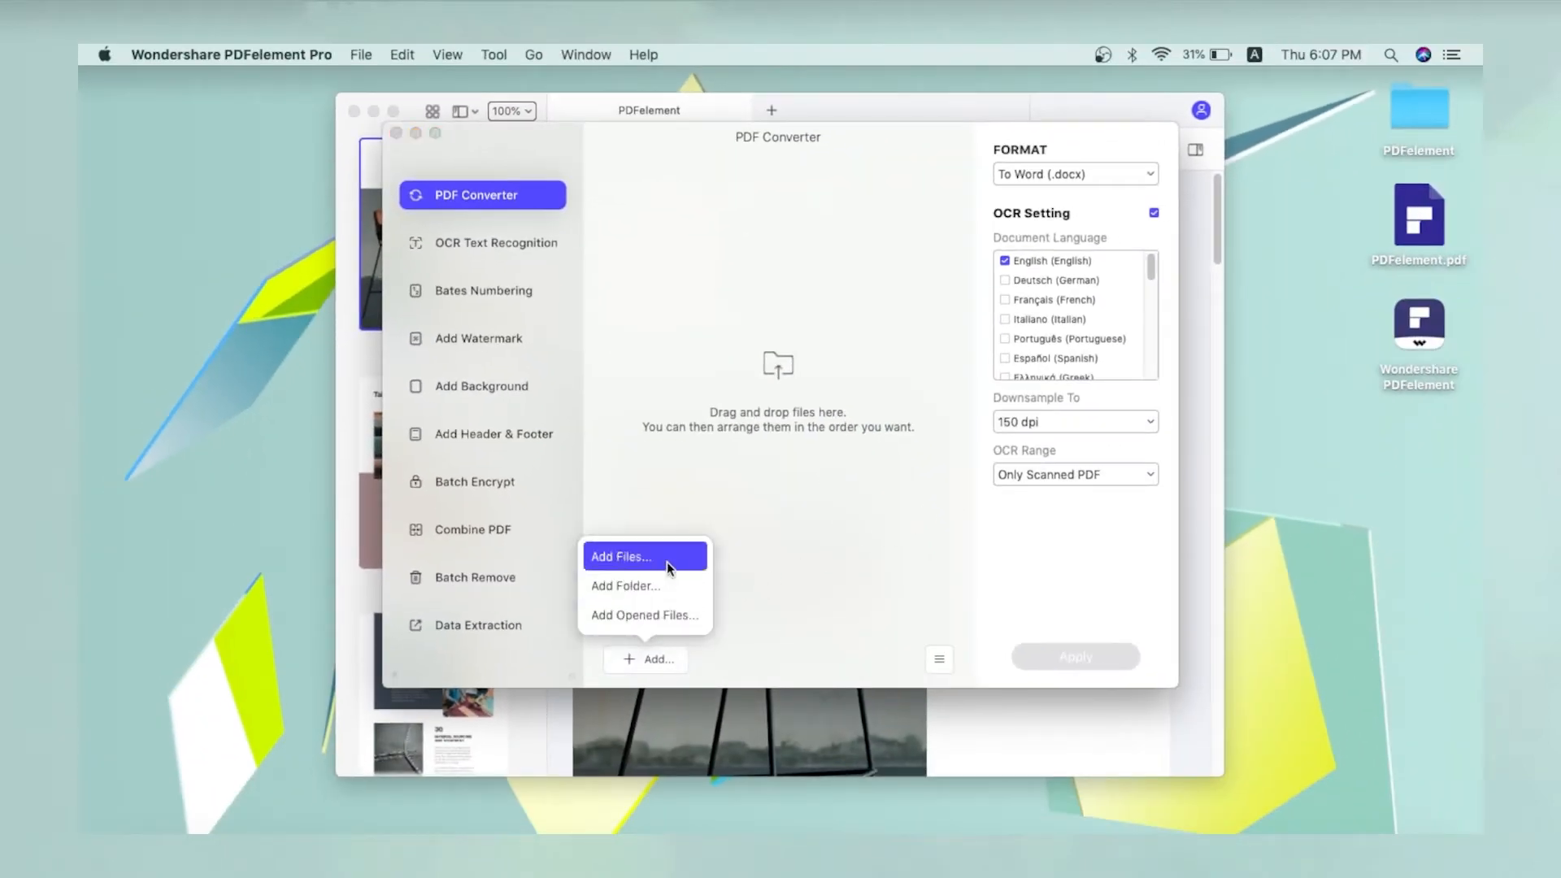
left_click(619, 556)
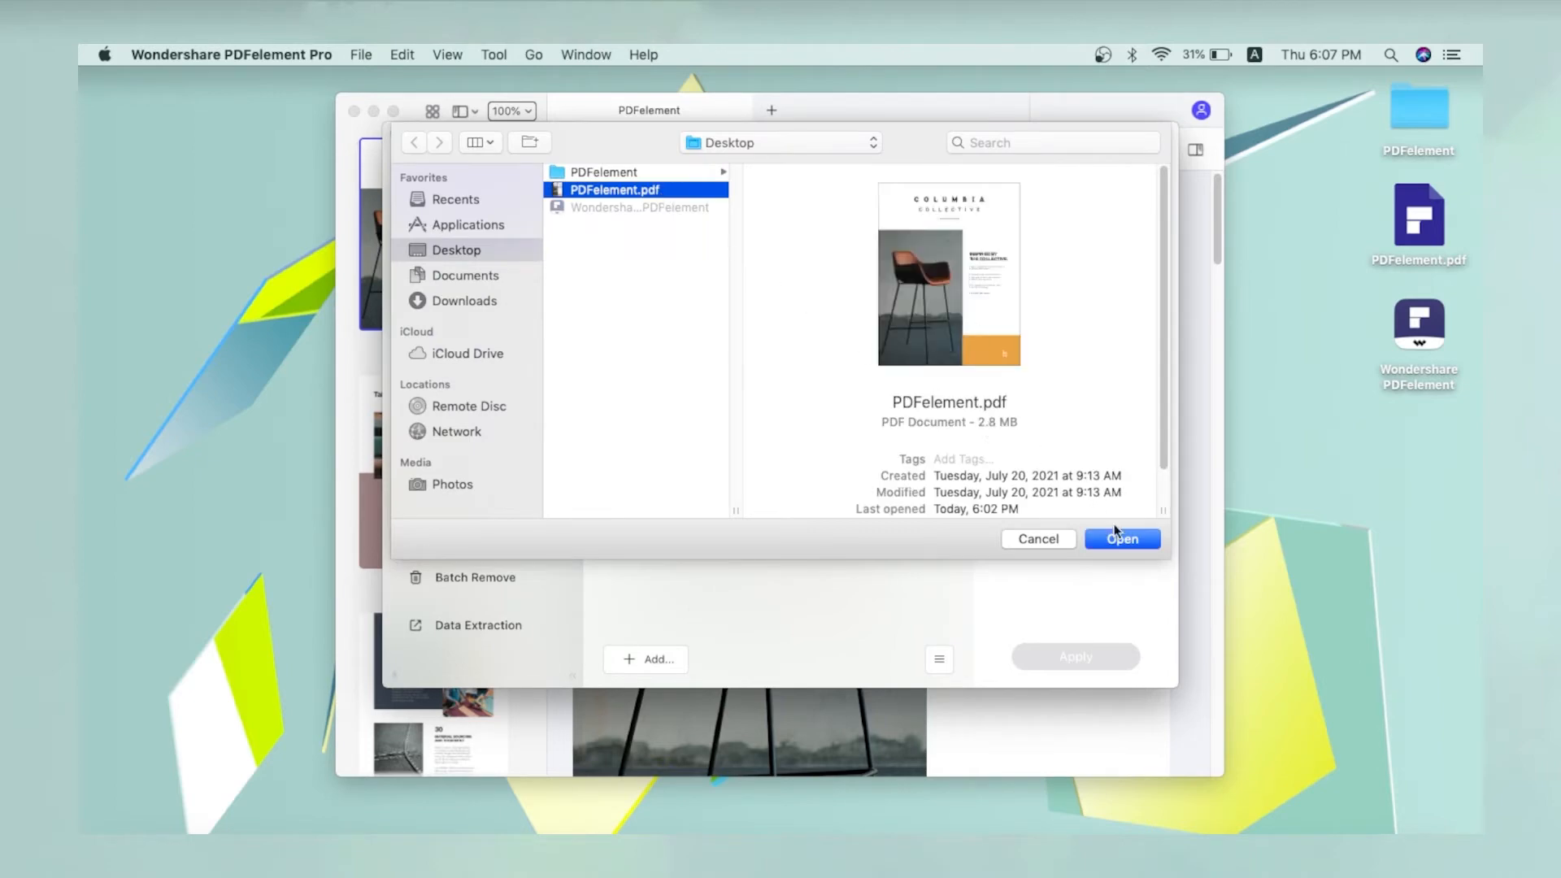
left_click(1121, 539)
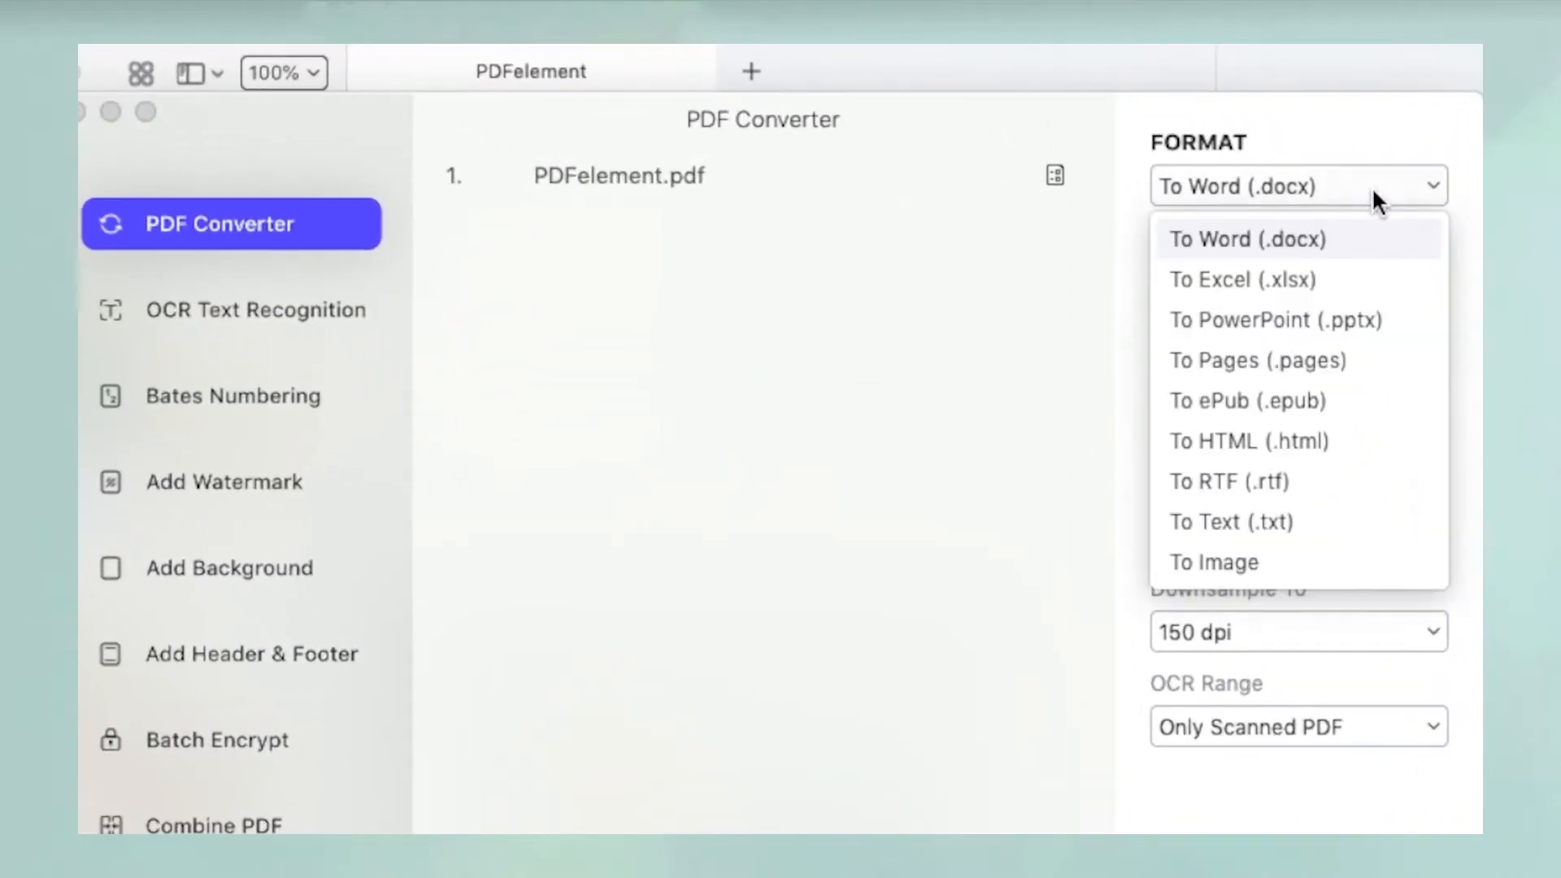
- Convert to TIFF images, save them into a new Desktop folder, and view the output folder
left_click(1213, 561)
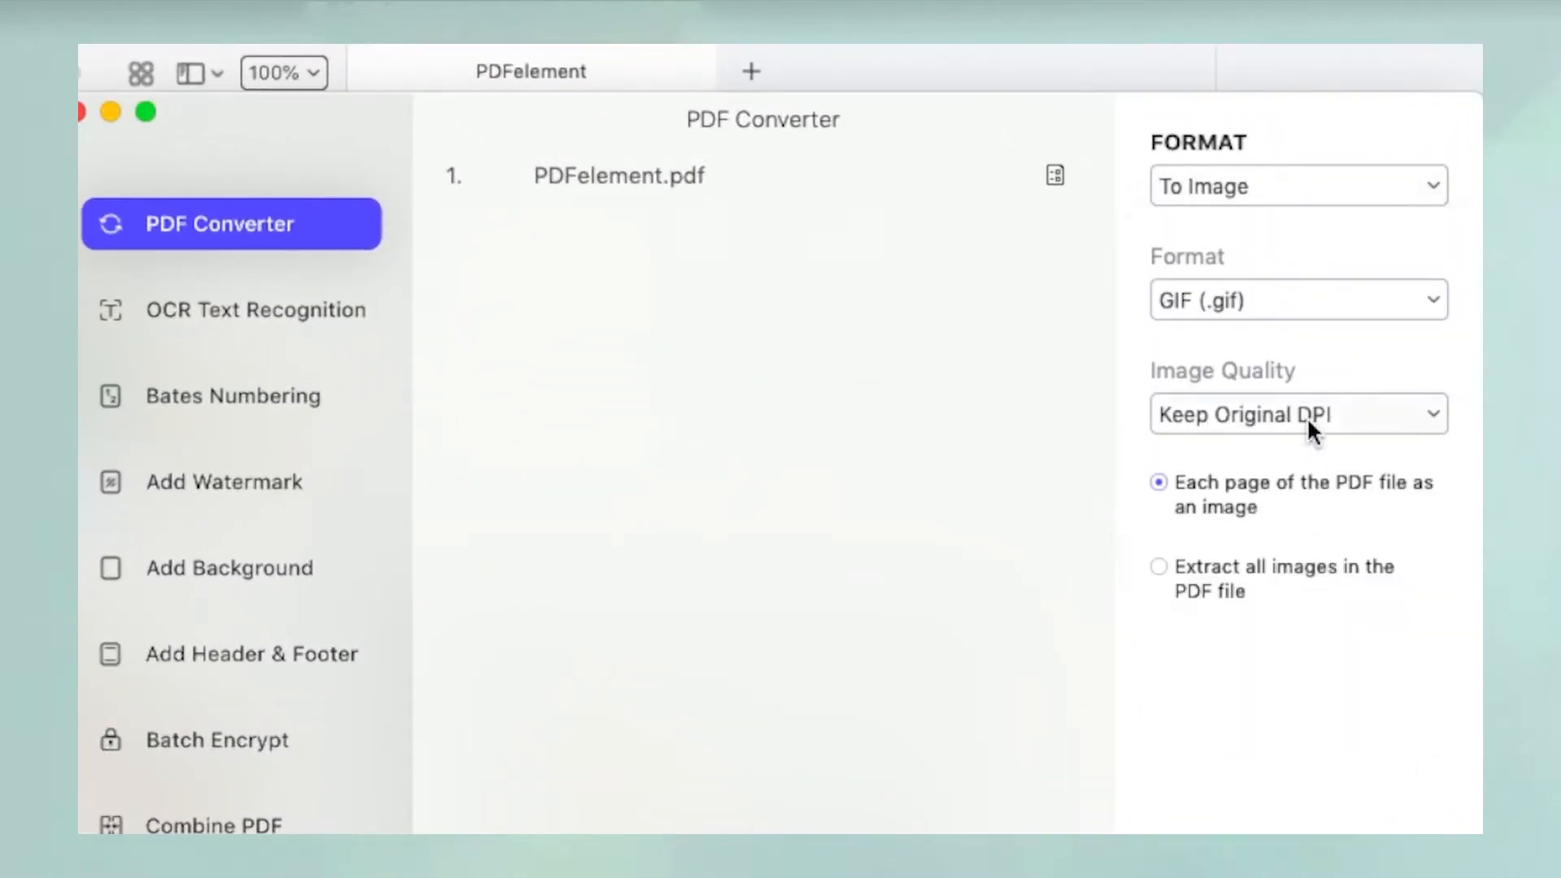
left_click(1298, 299)
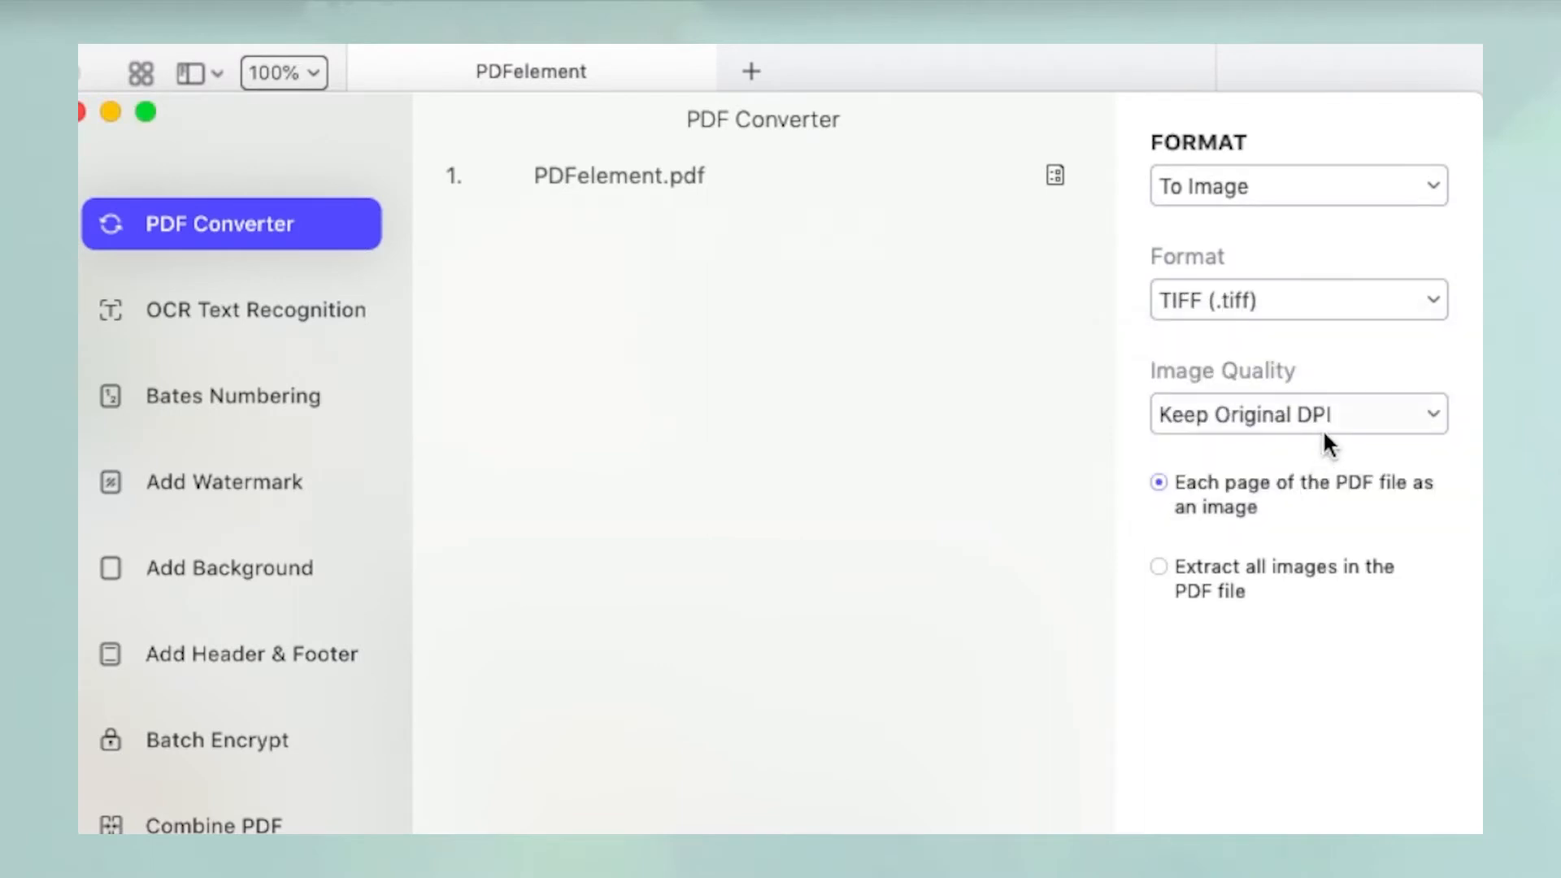
mouse_move(1337, 426)
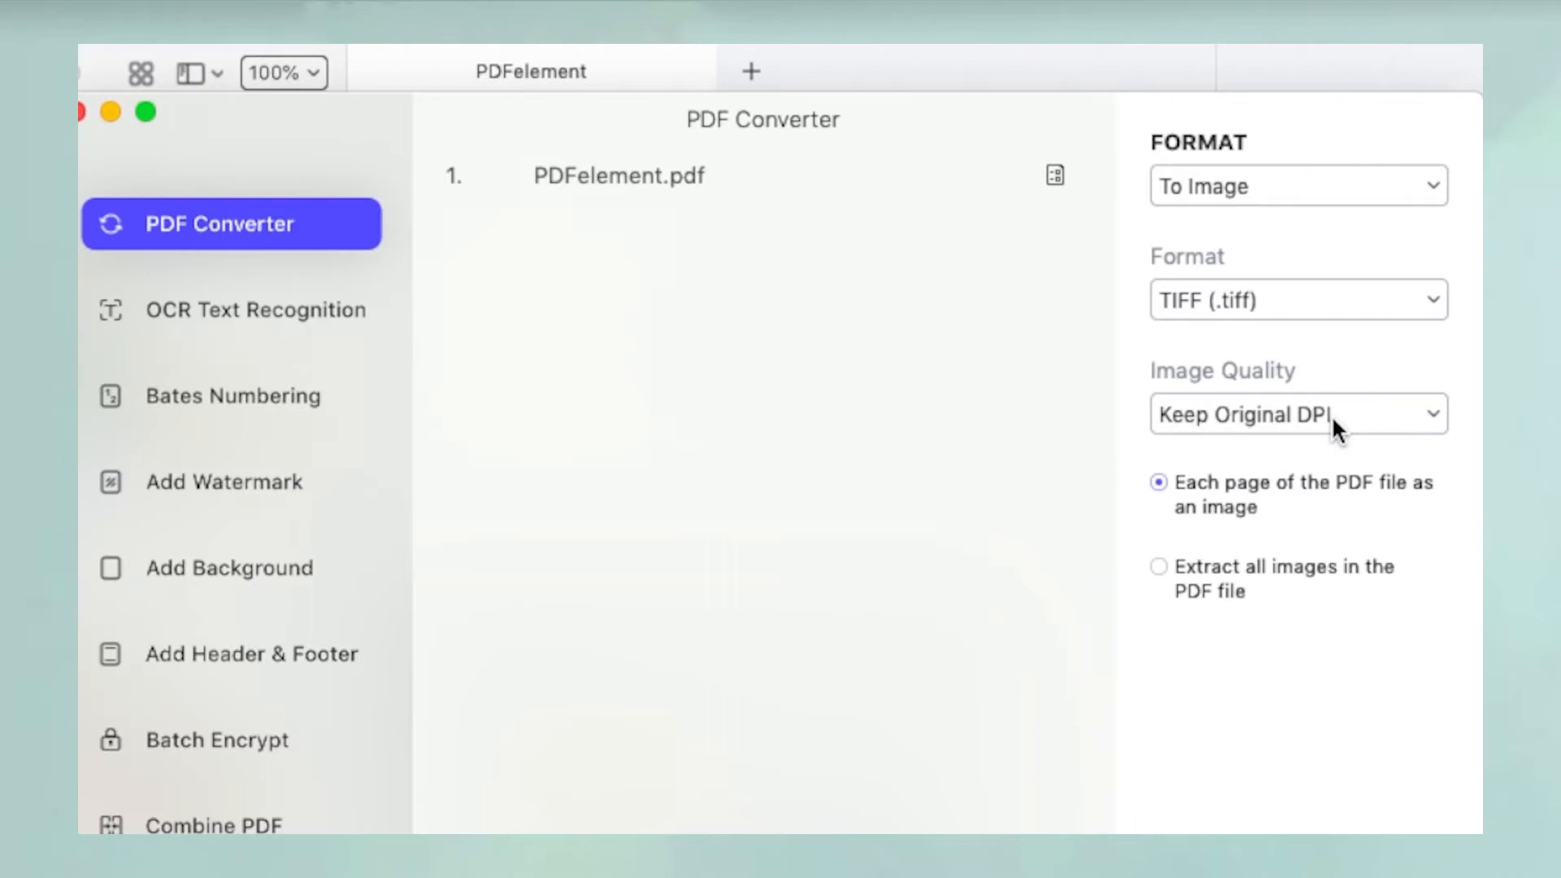
mouse_move(1316, 515)
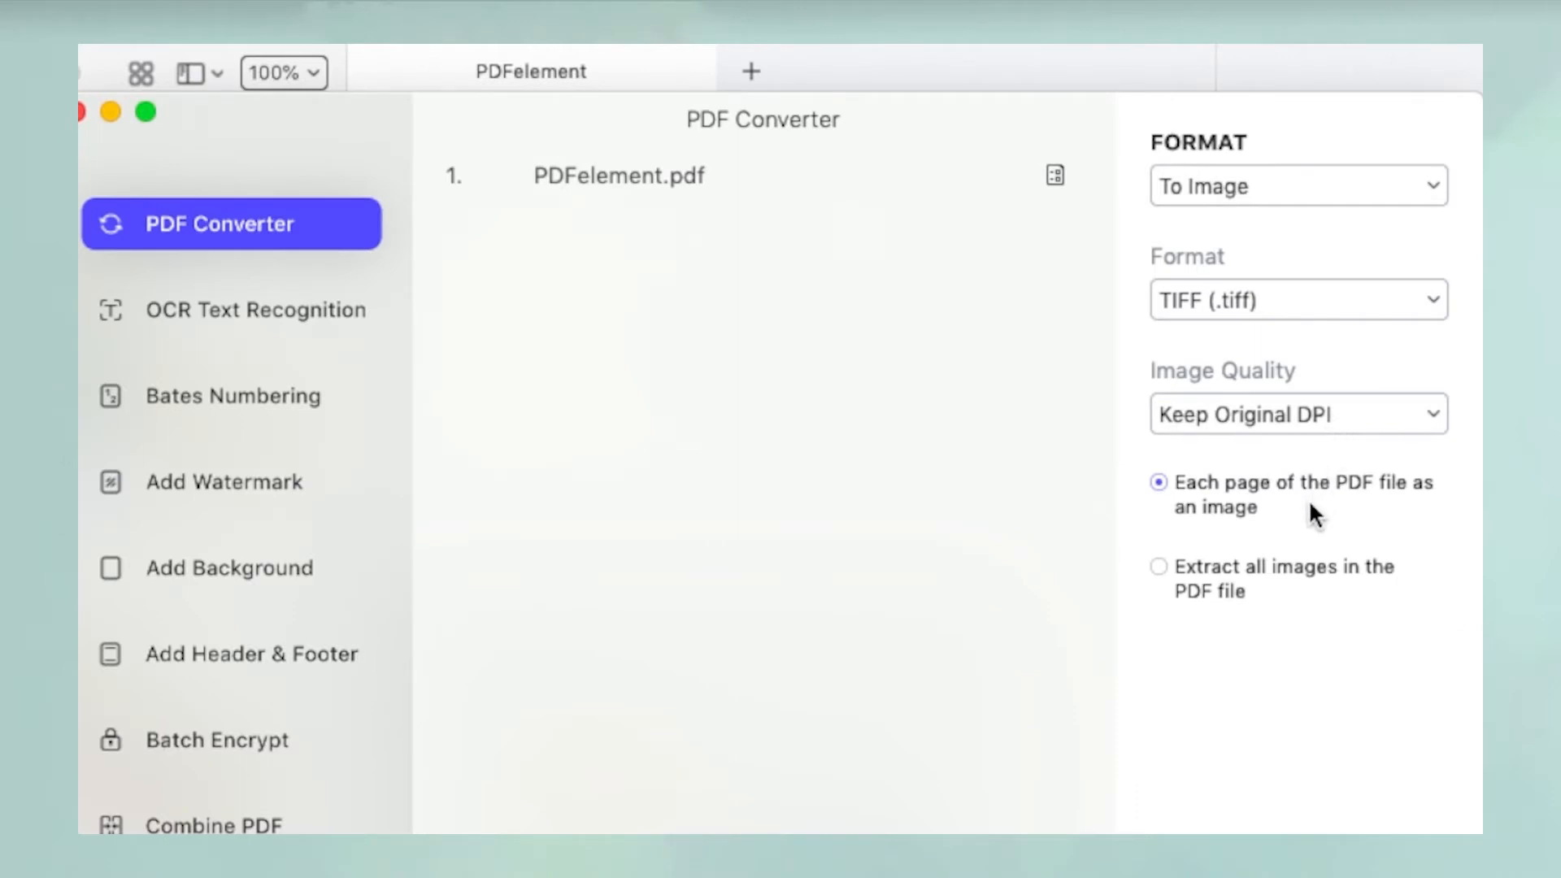
mouse_move(1294, 613)
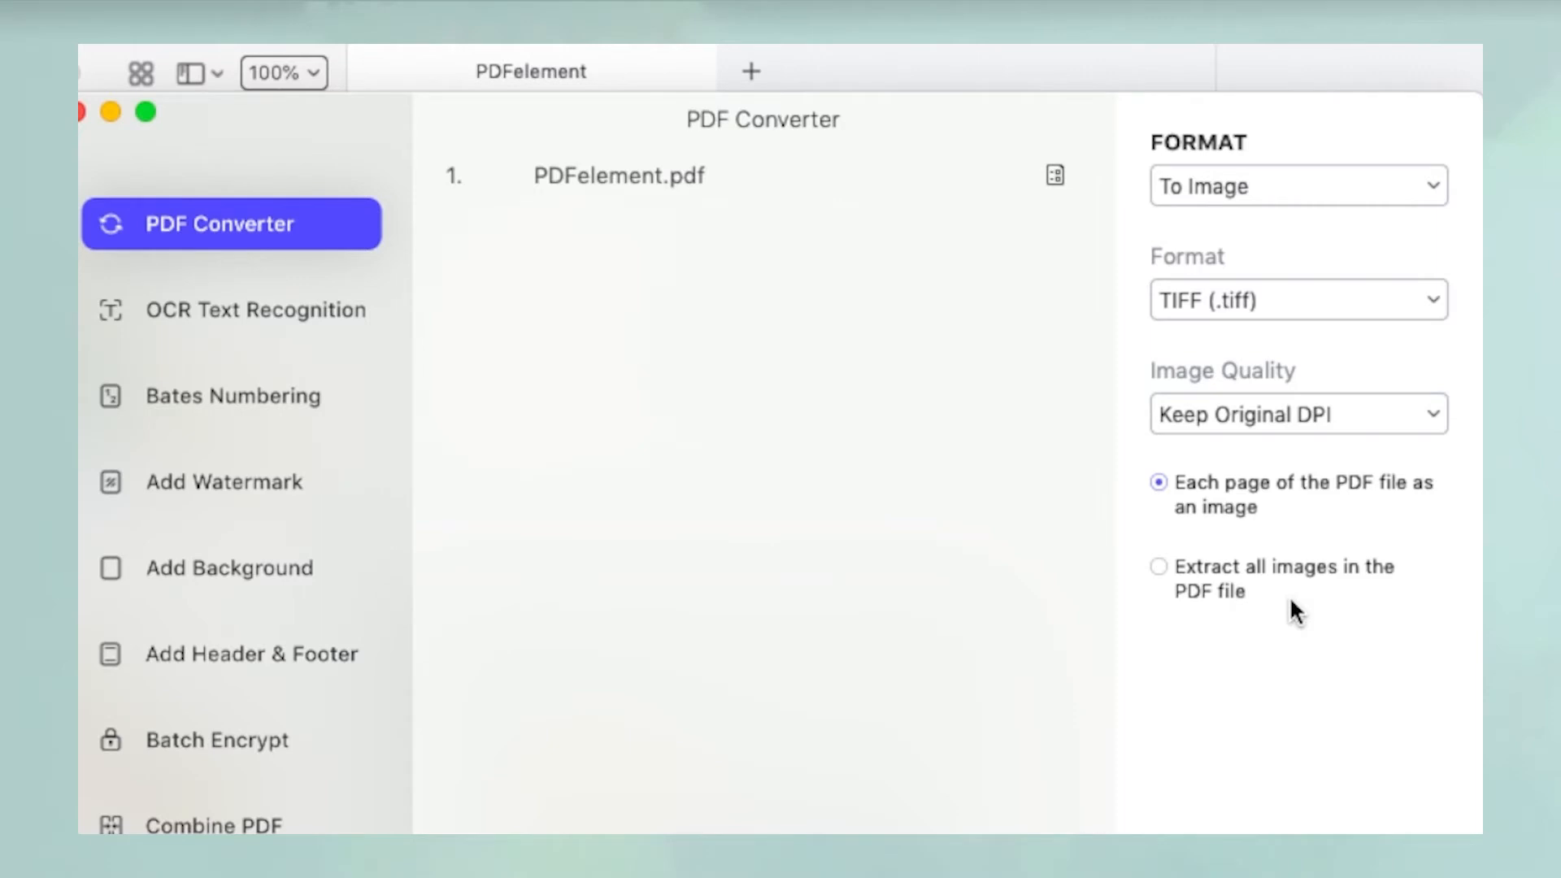
mouse_move(1303, 651)
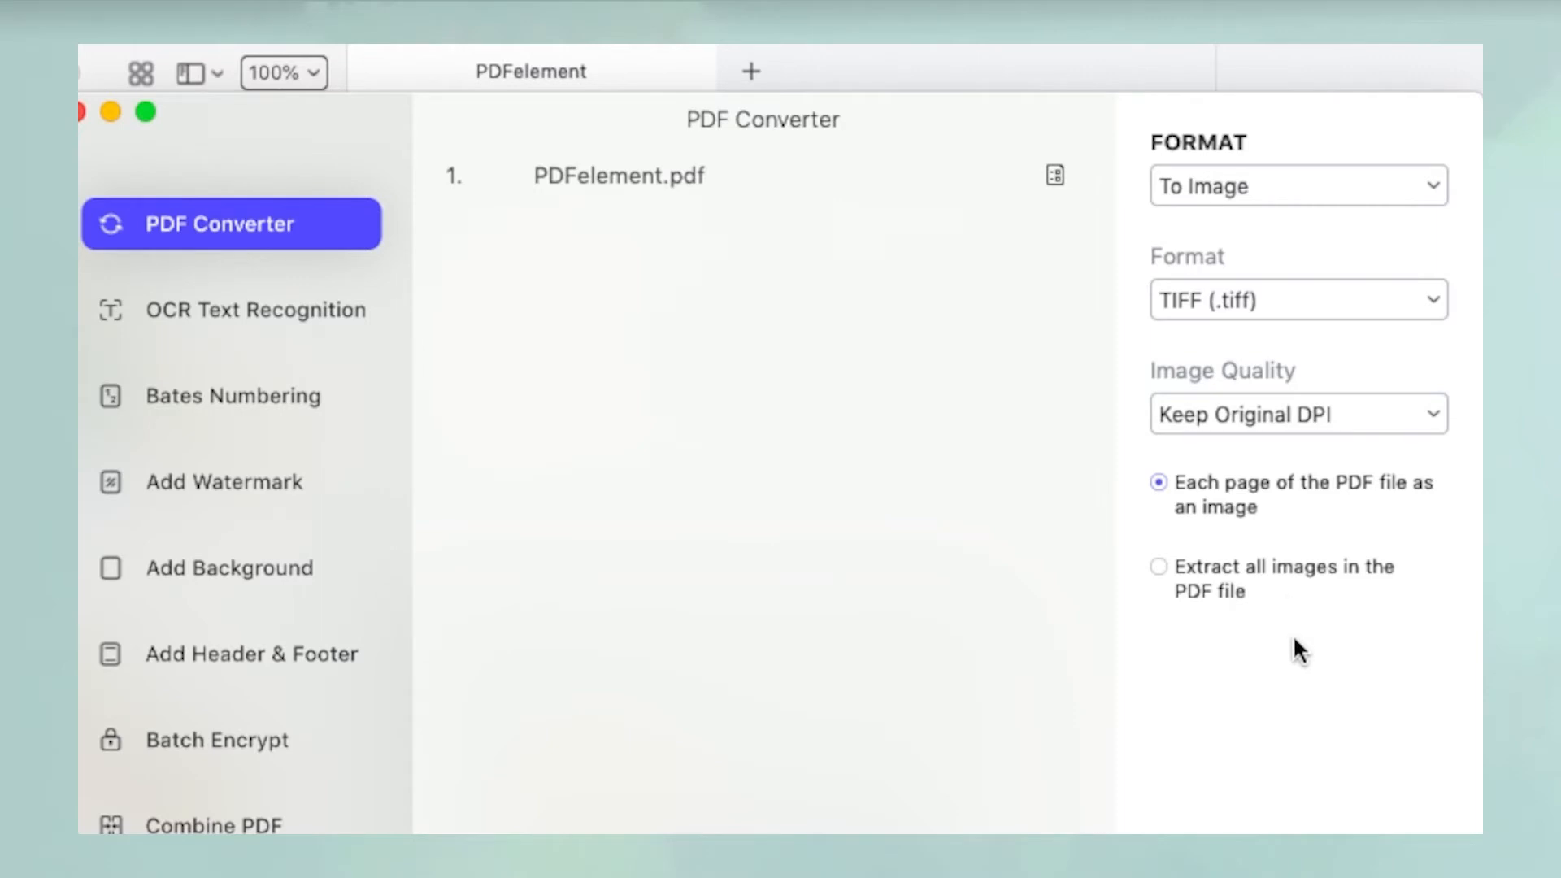
left_click(1075, 655)
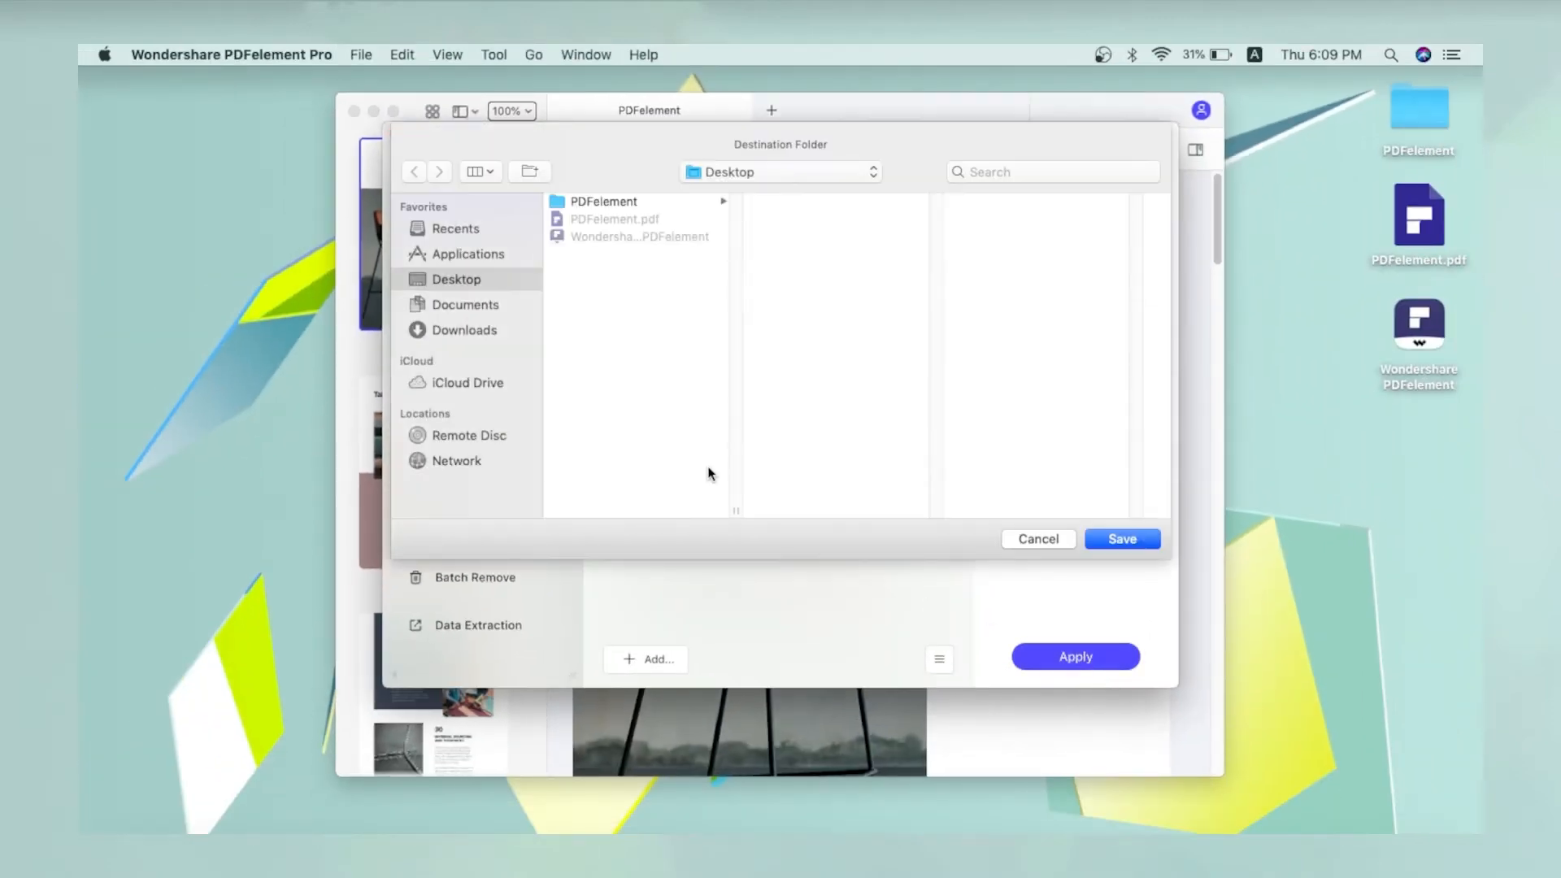
mouse_move(1093, 509)
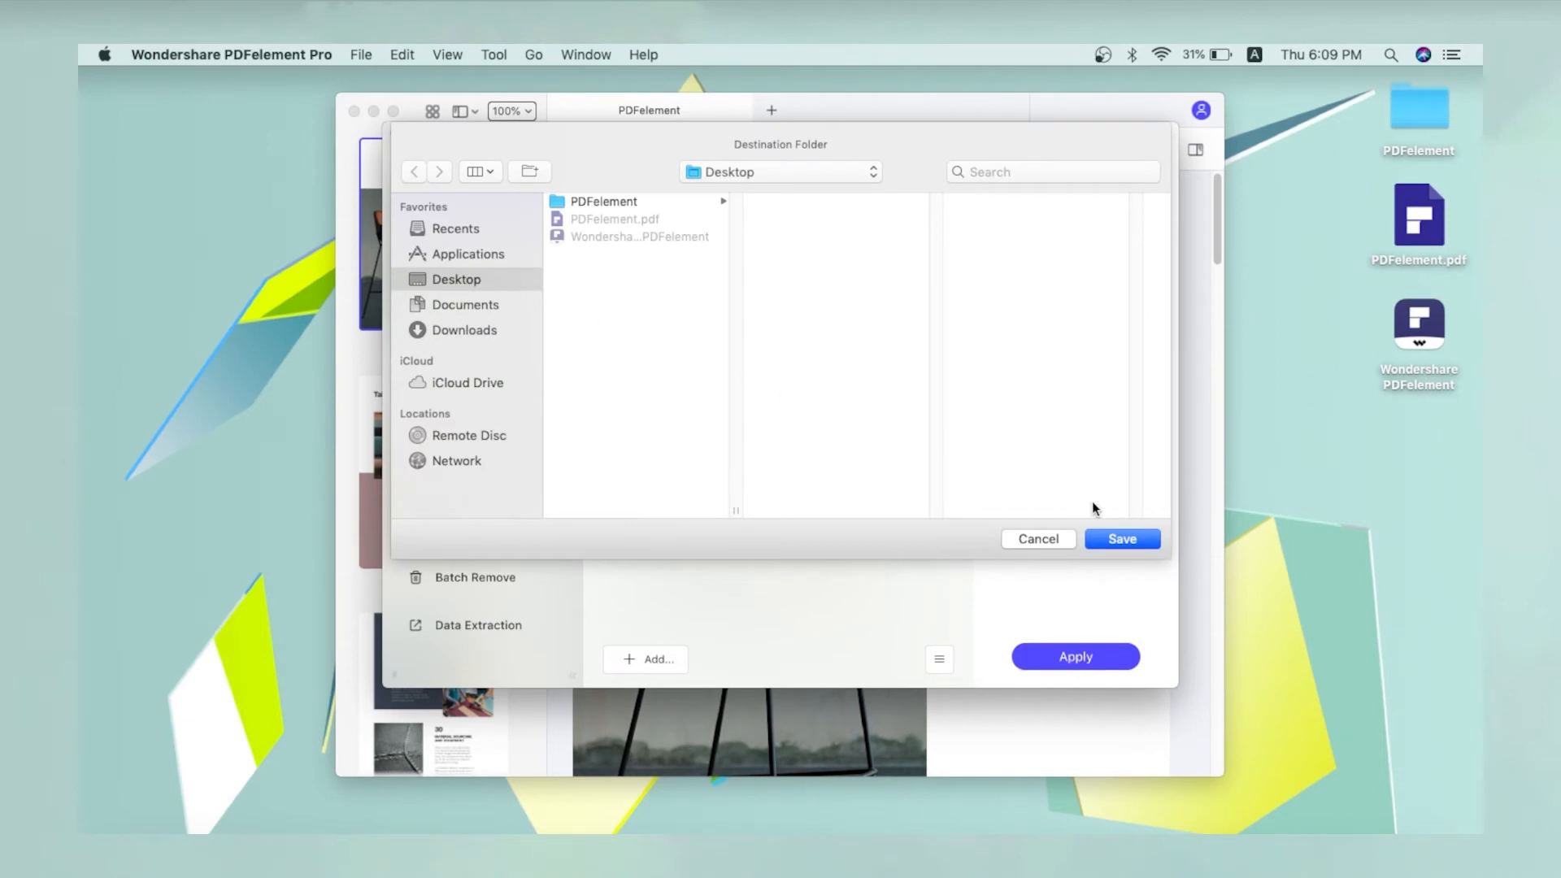
left_click(1120, 539)
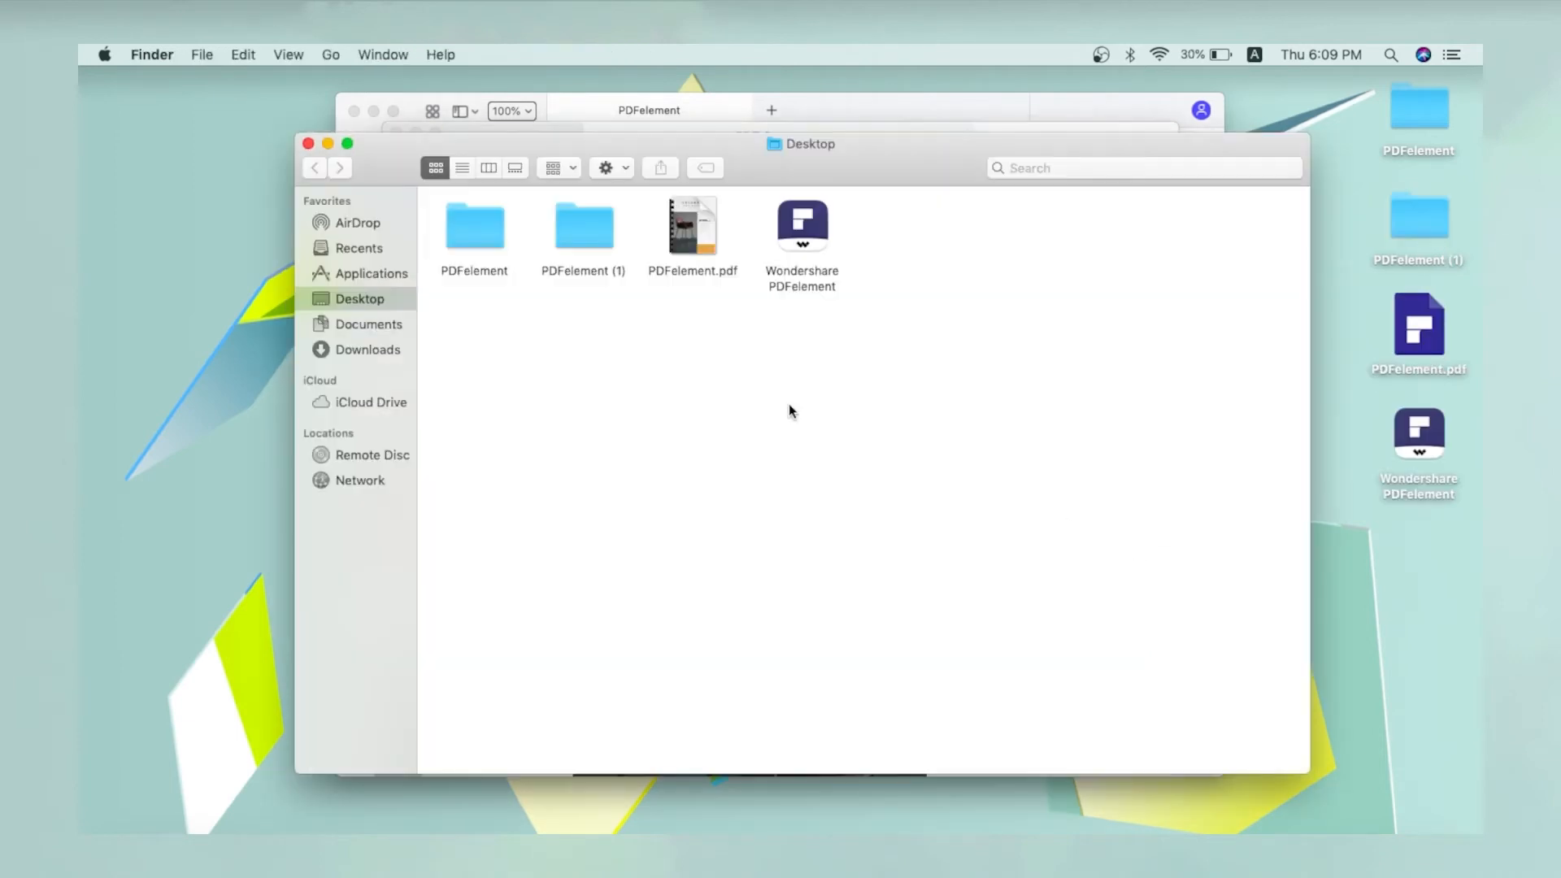
double_click(582, 224)
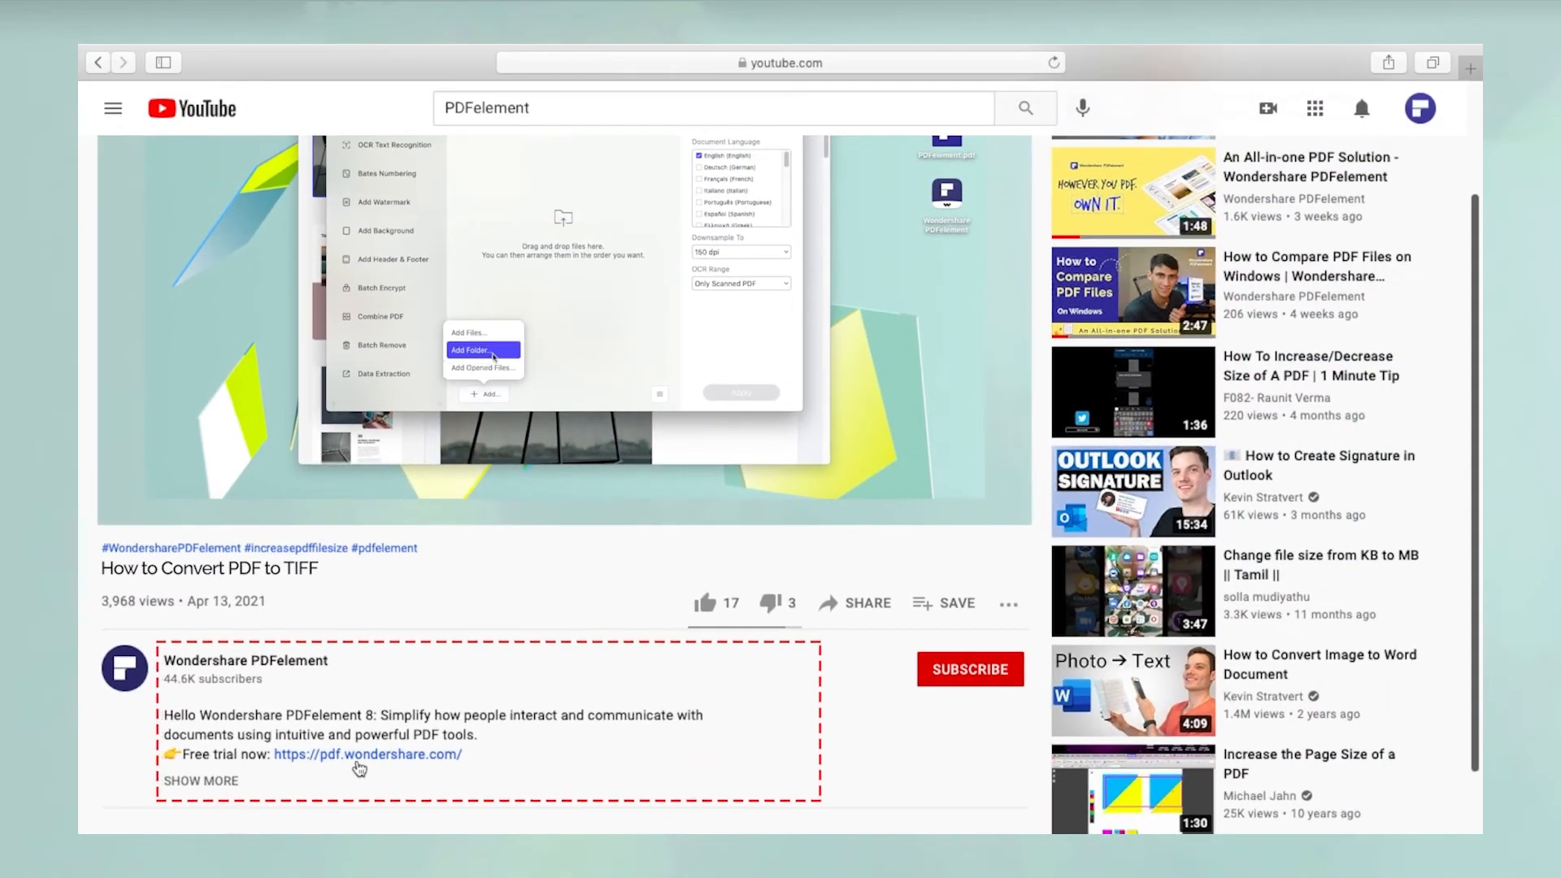
left_click(368, 753)
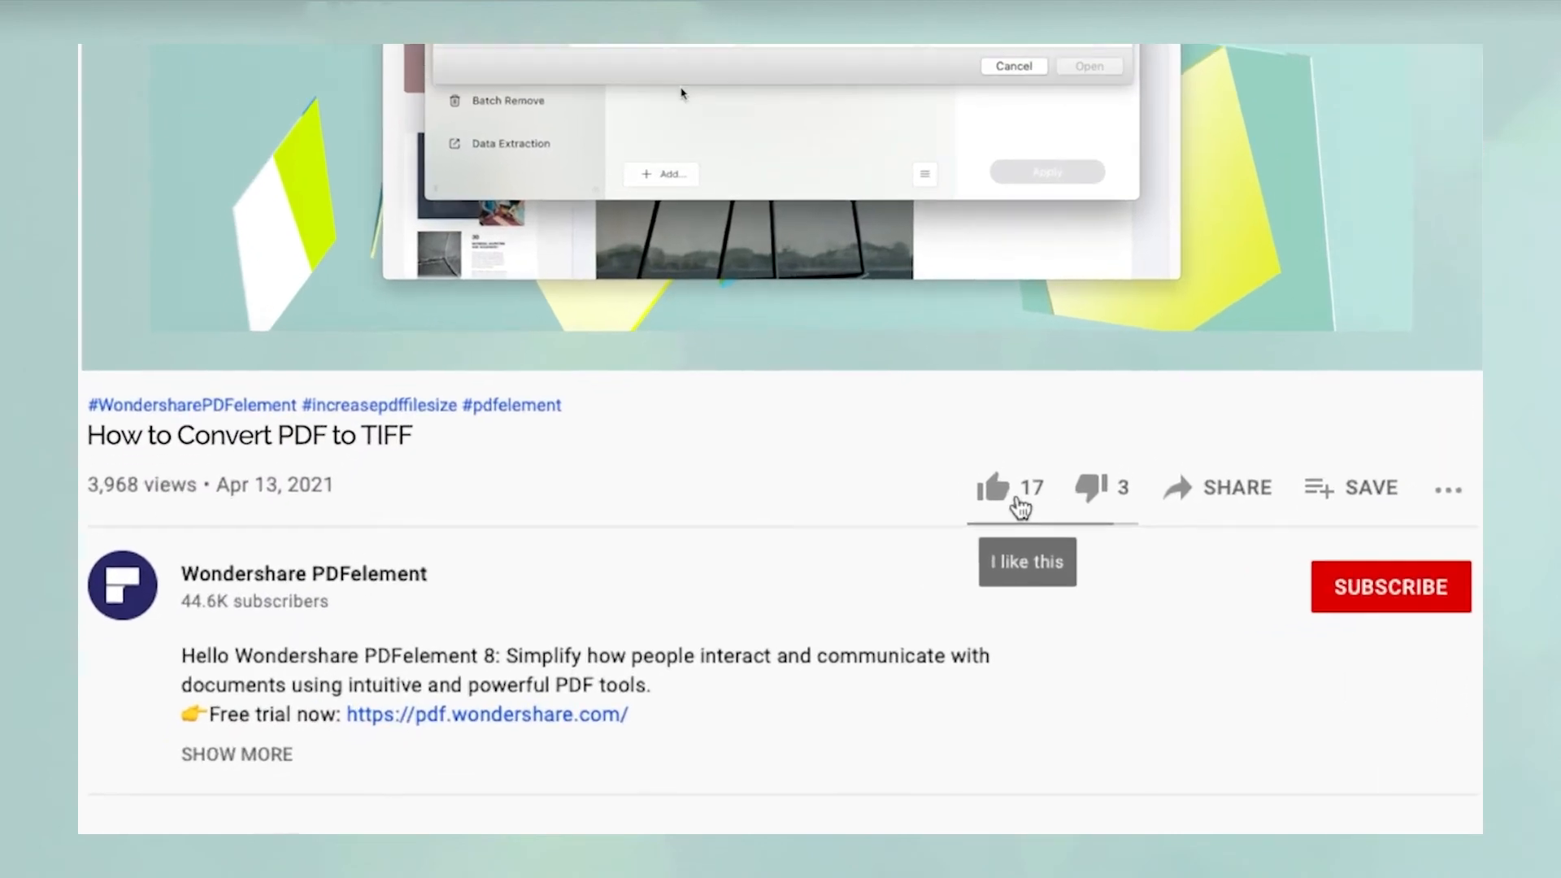
mouse_move(1089, 65)
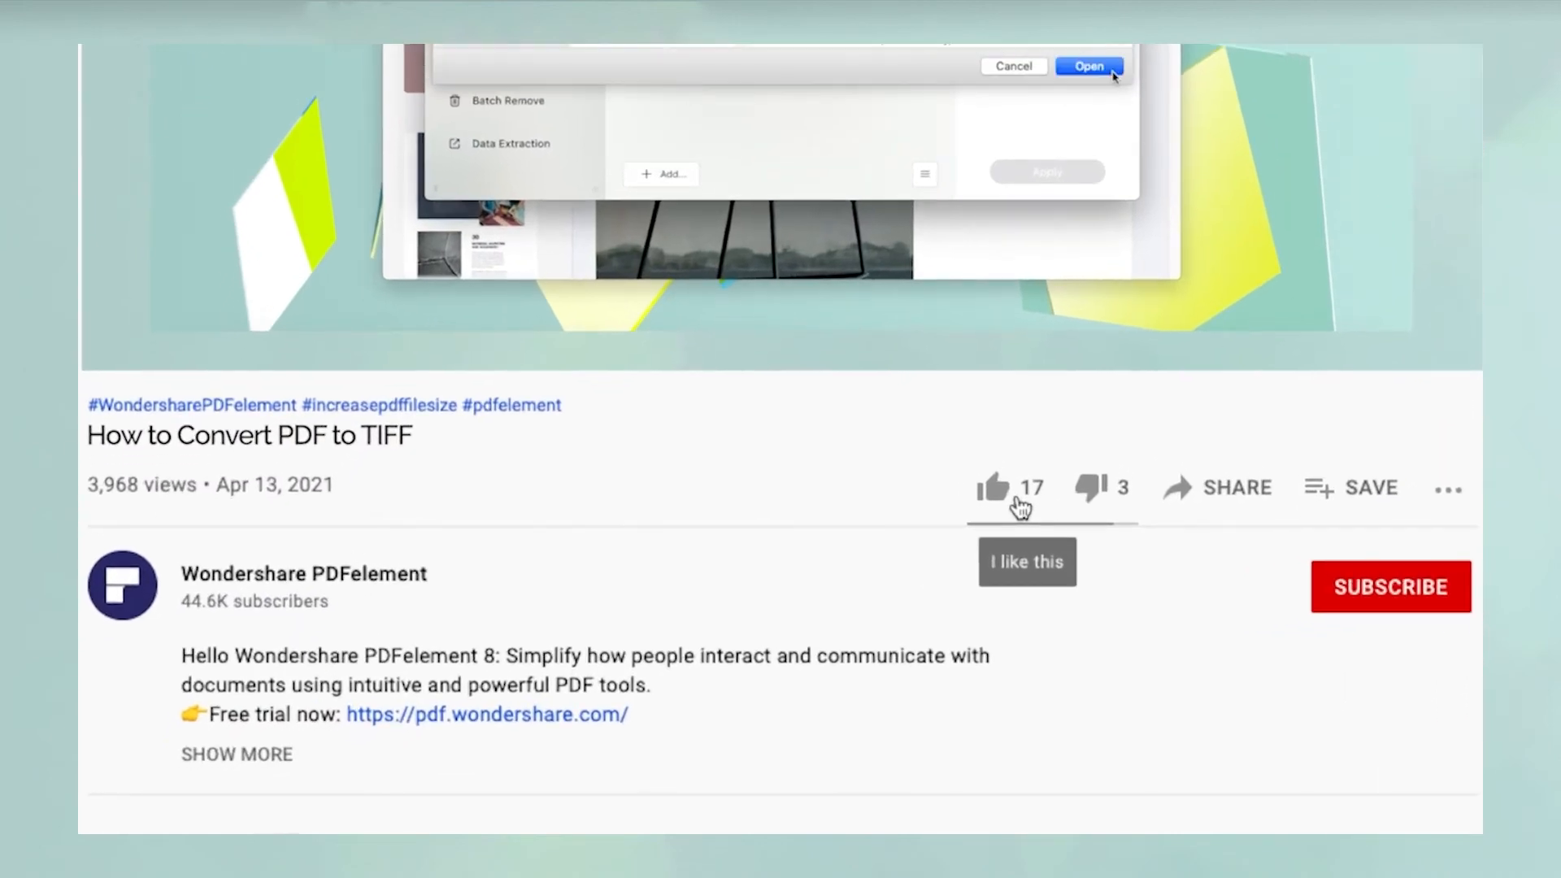